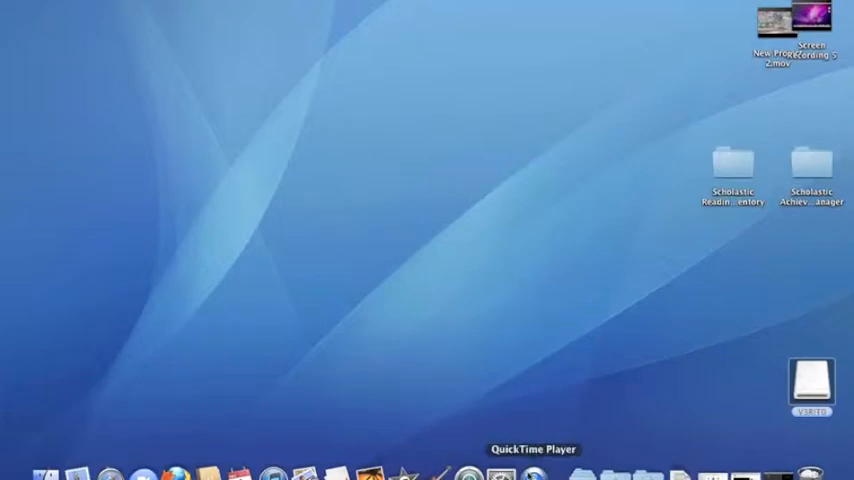
pyautogui.moveTo(402, 472)
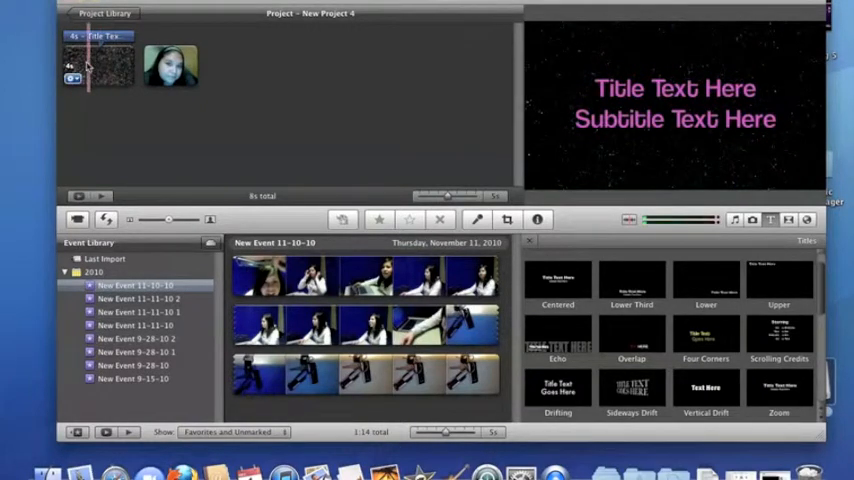
# Step: Open the starfield clip's default title and subtitle text for editing
pyautogui.click(98, 66)
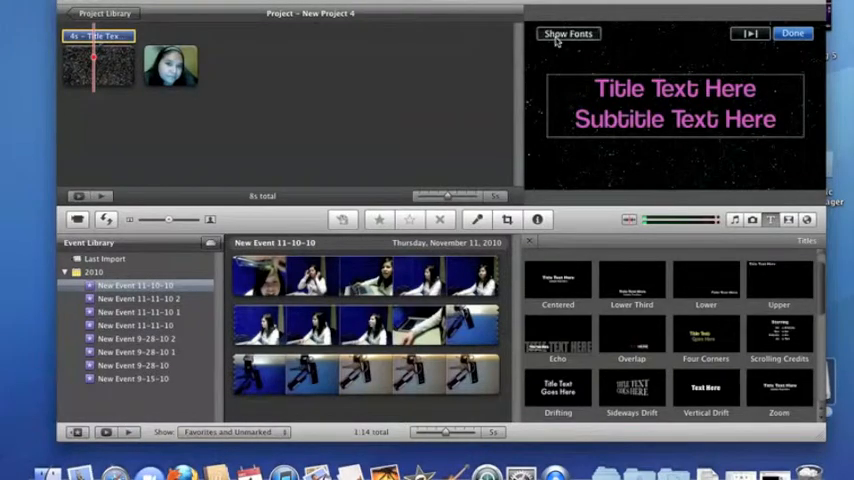
# Step: Try Chalkboard and Coolvetica, then restyle the starfield title in red Futura Medium
pyautogui.click(568, 33)
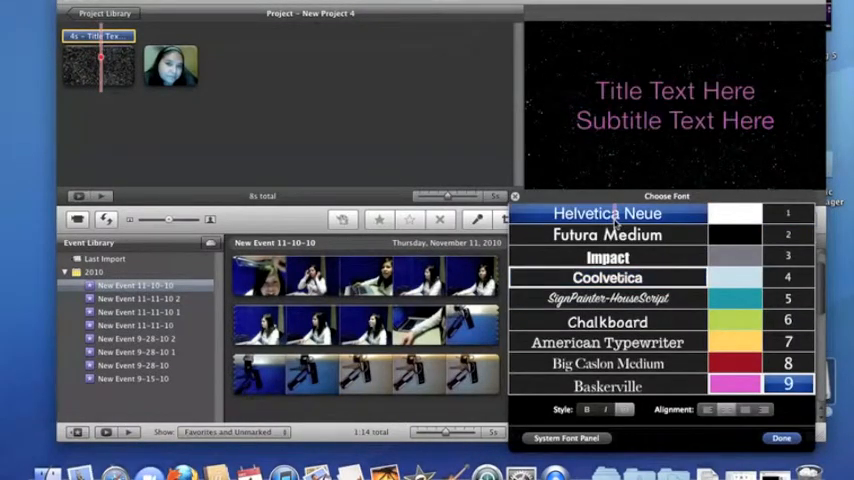
pyautogui.click(607, 321)
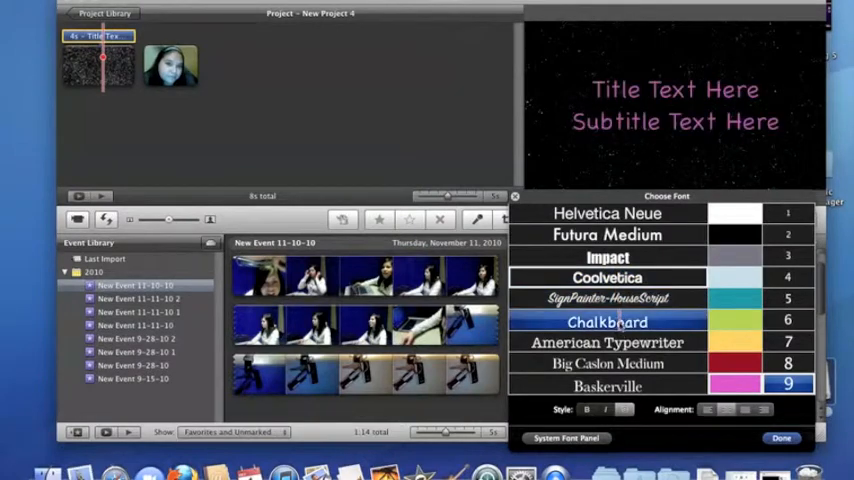
pyautogui.click(607, 277)
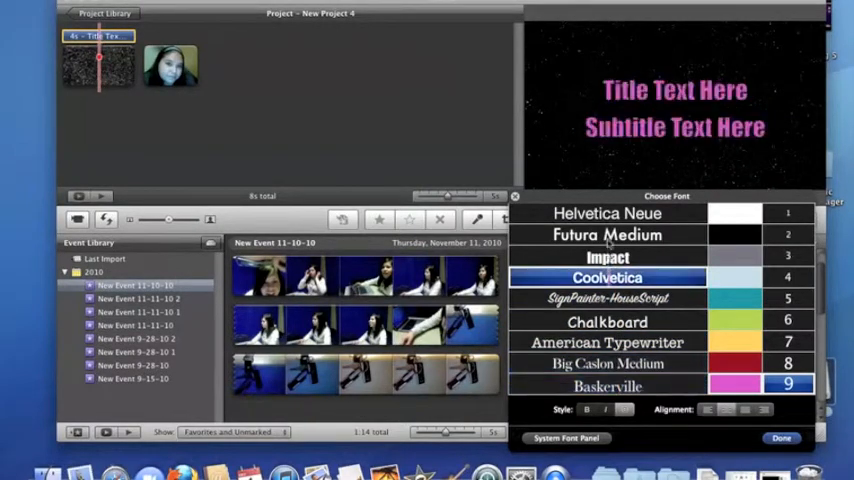
pyautogui.click(607, 234)
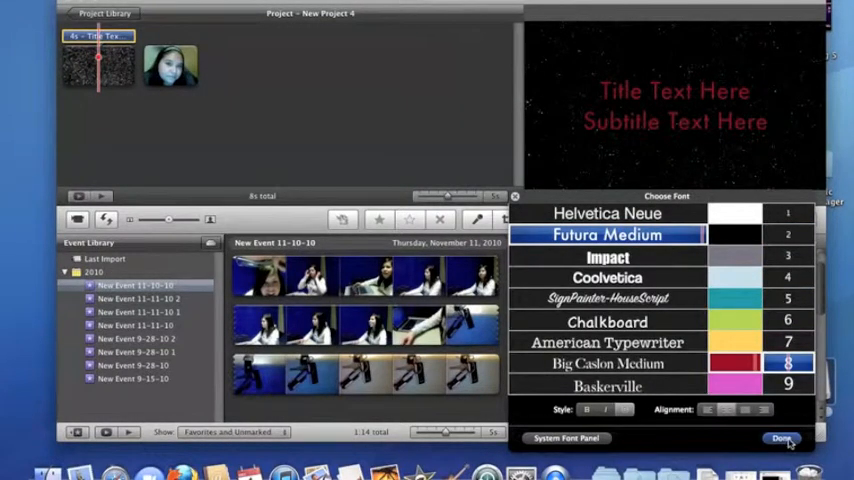
pyautogui.click(782, 438)
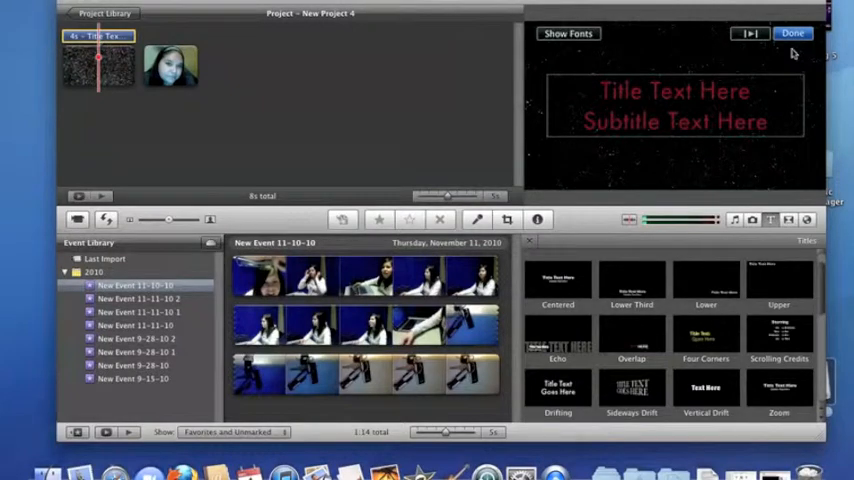
# Step: Finish editing the starfield title
pyautogui.click(792, 33)
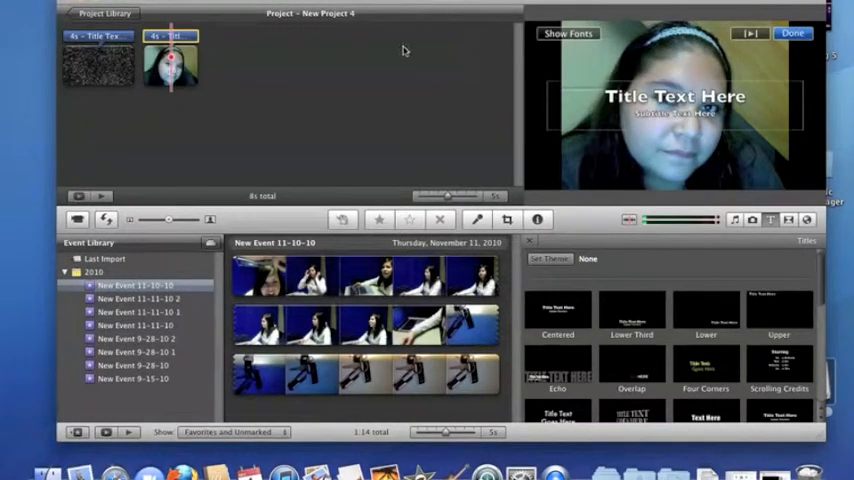
# Step: Style the photo caption 'verito' in pink SignPainter script, then preview the starfield clip
pyautogui.click(675, 96)
pyautogui.write('verito')
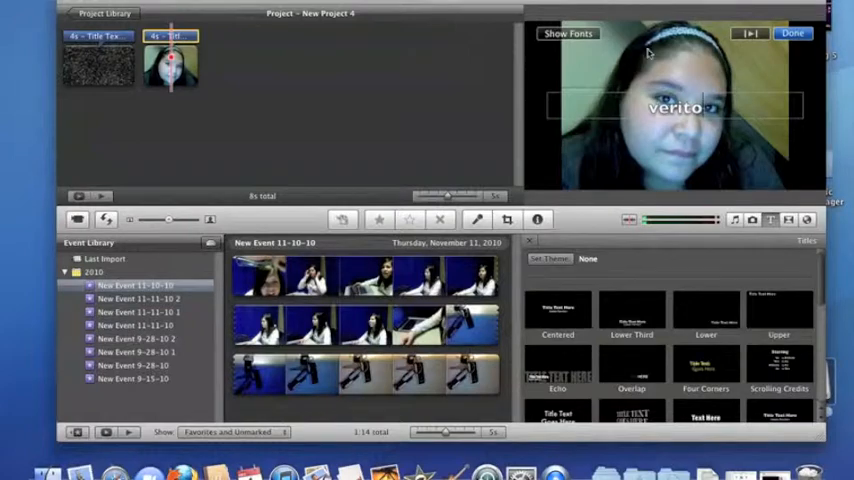
pyautogui.click(568, 33)
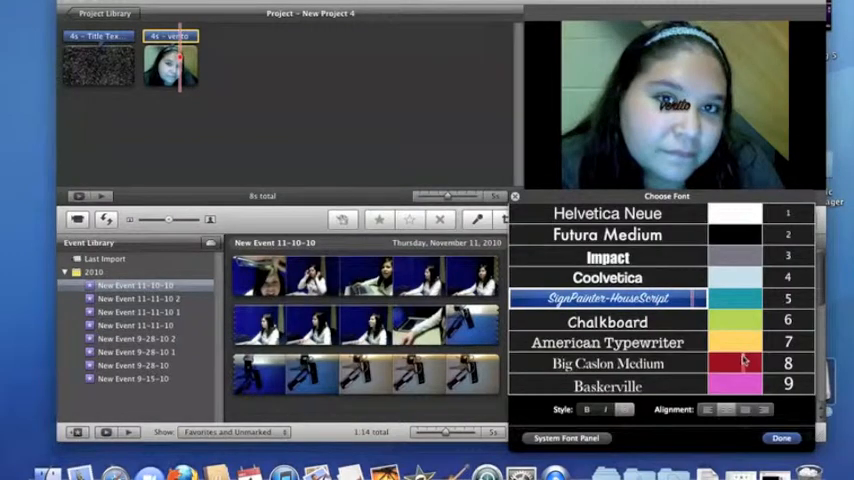
pyautogui.click(790, 385)
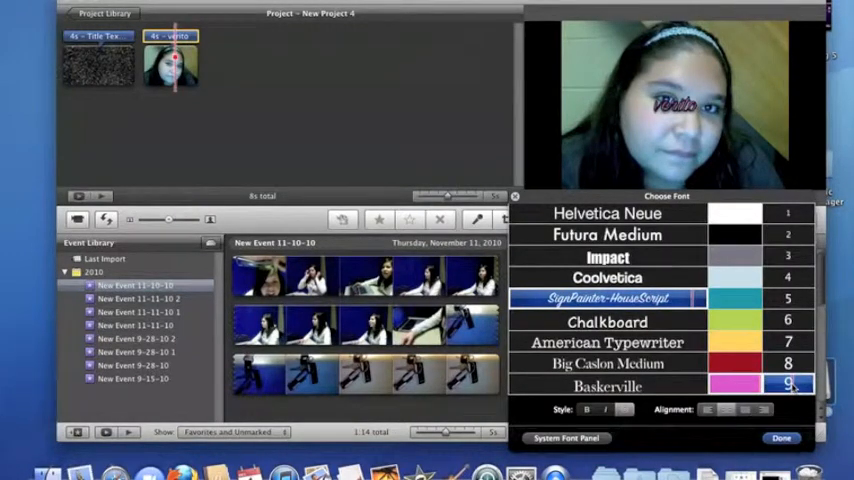
pyautogui.click(781, 438)
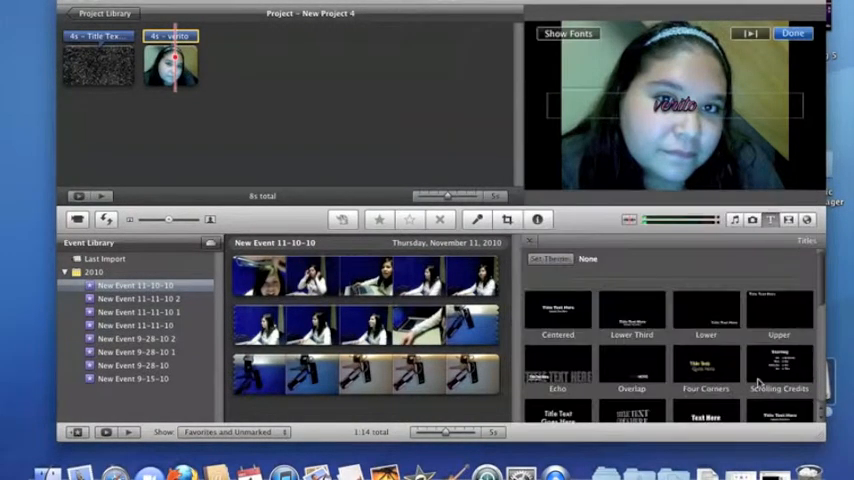
pyautogui.click(792, 33)
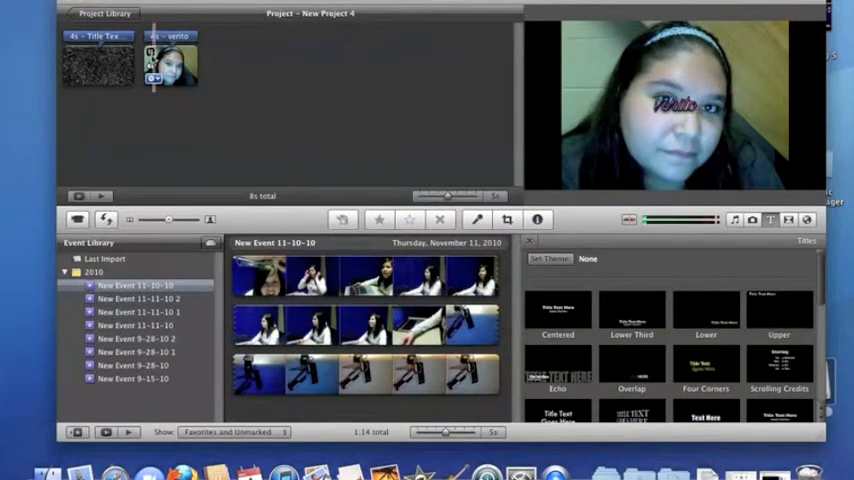
pyautogui.click(97, 63)
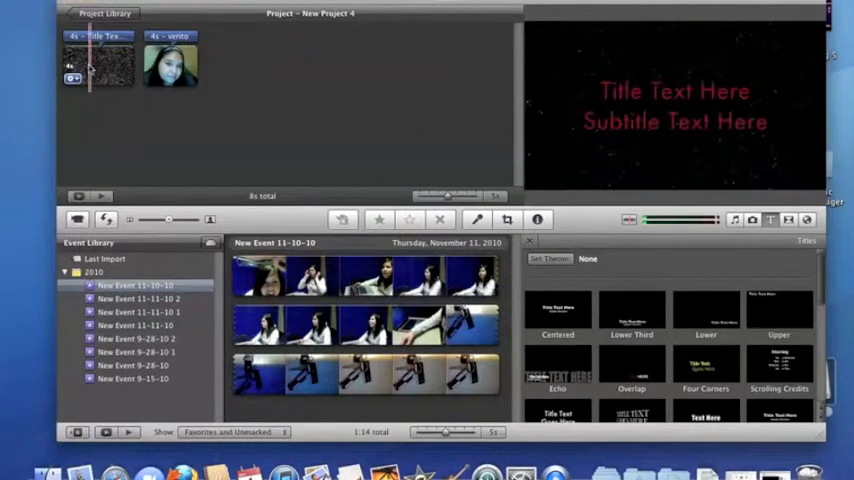